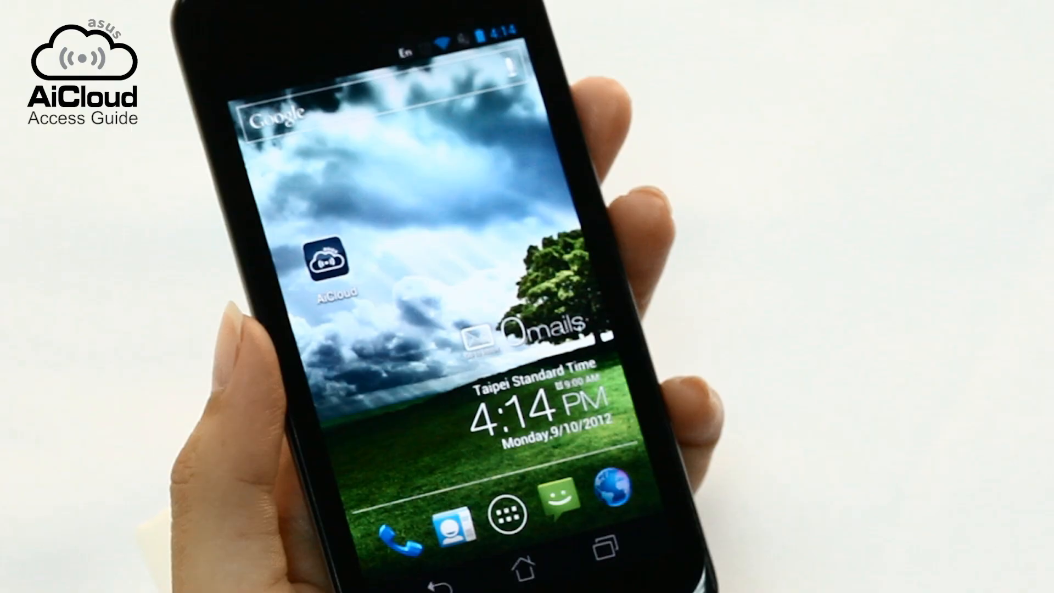
Launch the AiCloud app from the Android home screen
{"action": "left_click", "coordinate": [328, 265]}
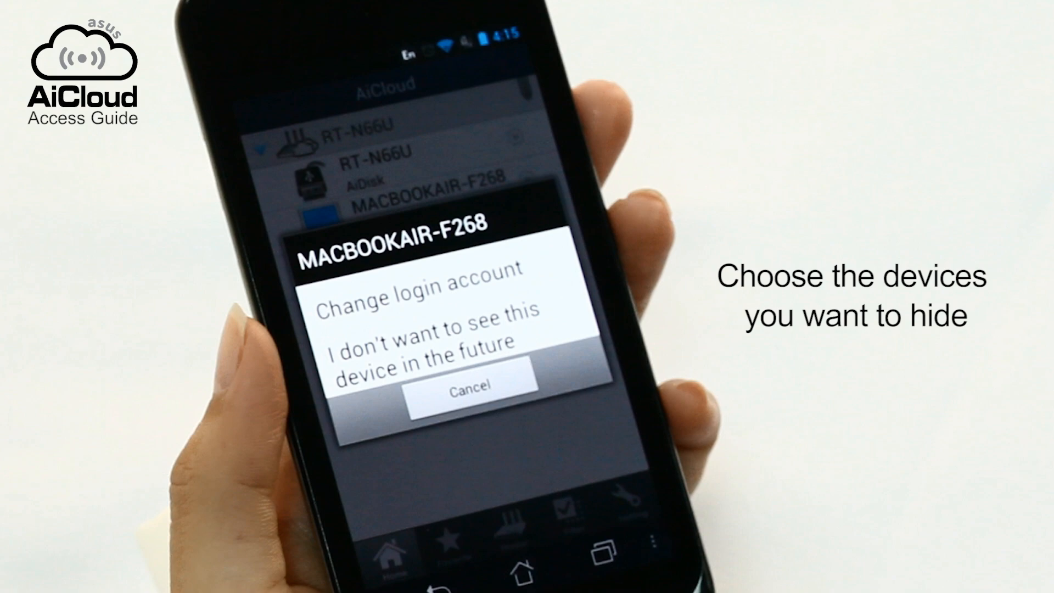
Hide MACBOOKAIR-F268, then cancel its filtering from the Filter list so the list ends empty
{"action": "left_click", "coordinate": [470, 393]}
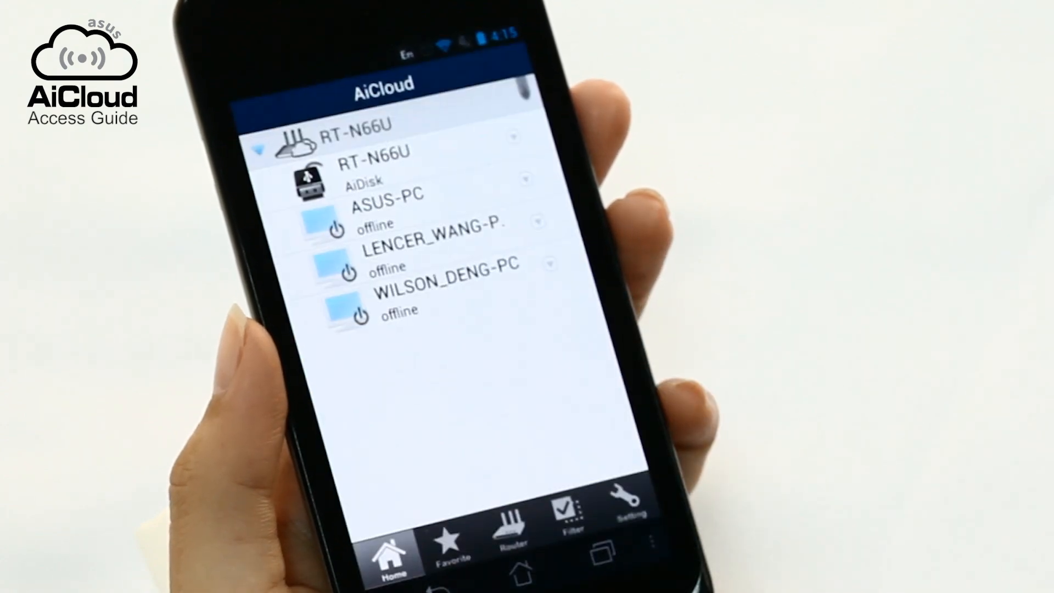
{"action": "left_click", "coordinate": [571, 511]}
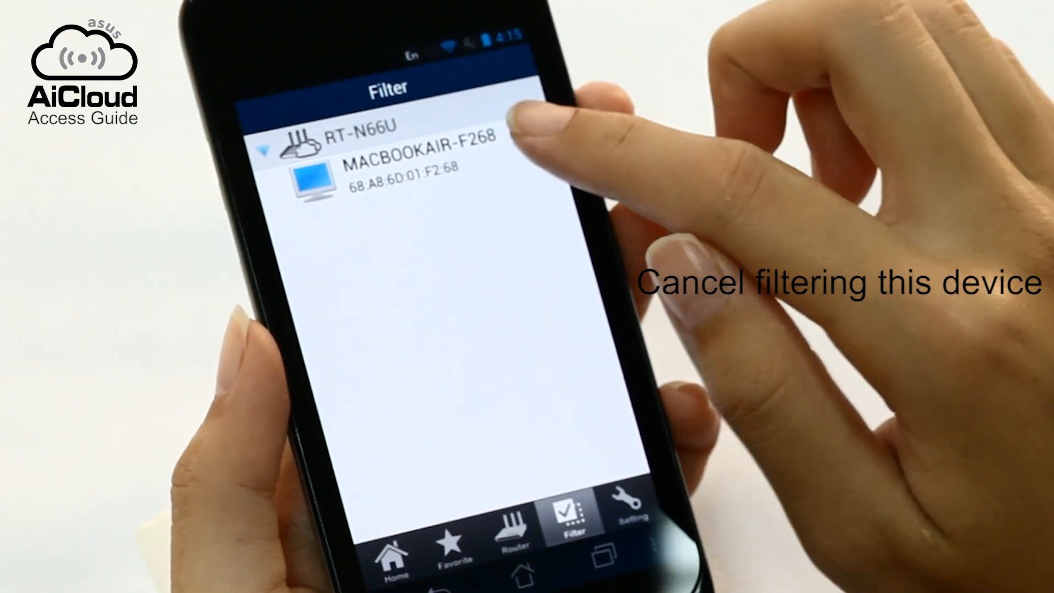
{"action": "left_click", "coordinate": [417, 162]}
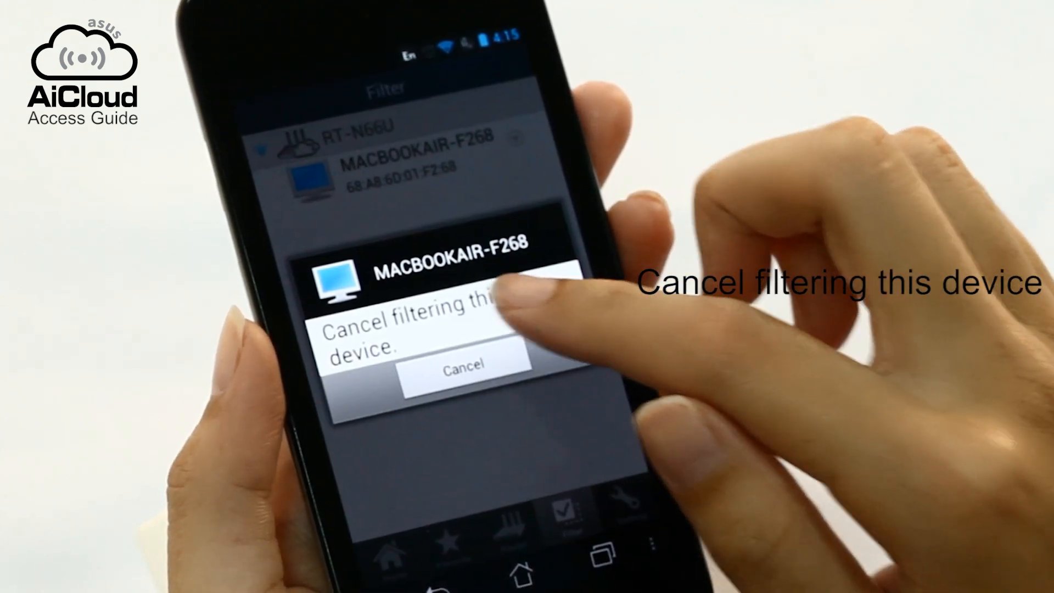
{"action": "left_click", "coordinate": [463, 365]}
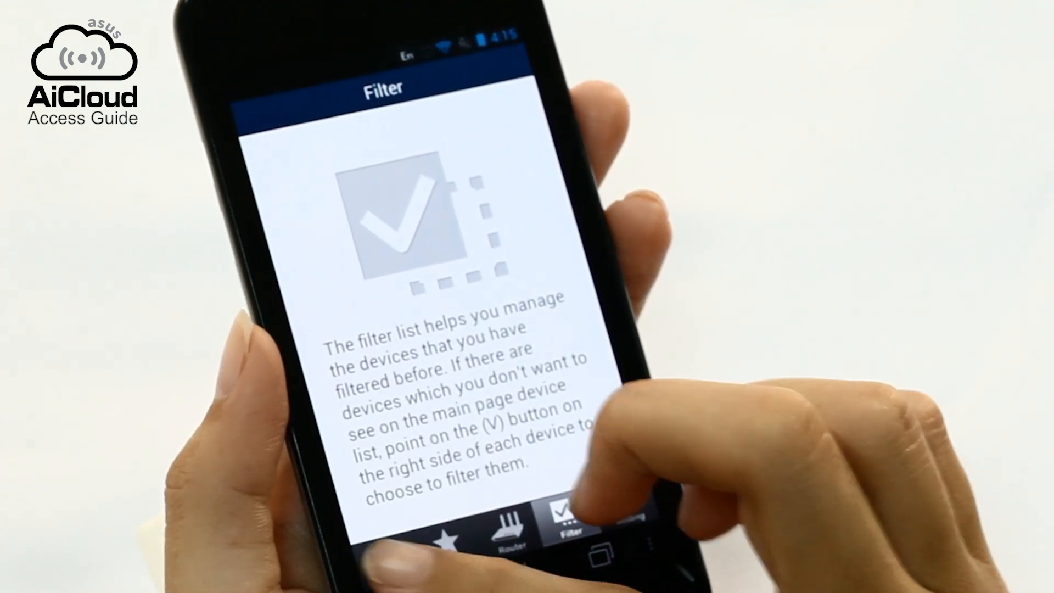
{"action": "left_click", "coordinate": [389, 552]}
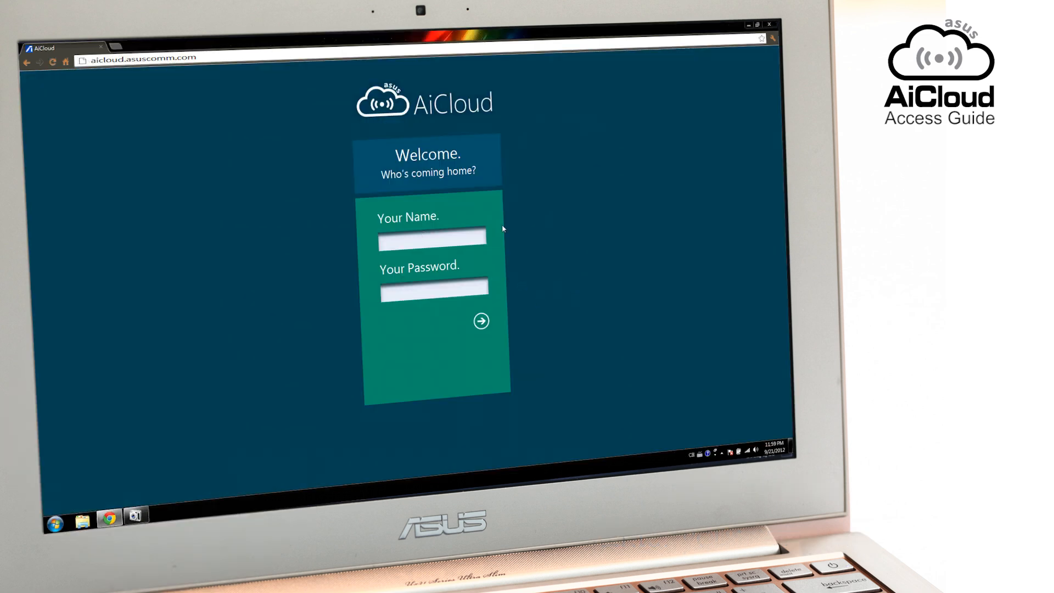
Sign in as 'admin' via the autocomplete suggestion with the account password
{"action": "type", "text": "ad"}
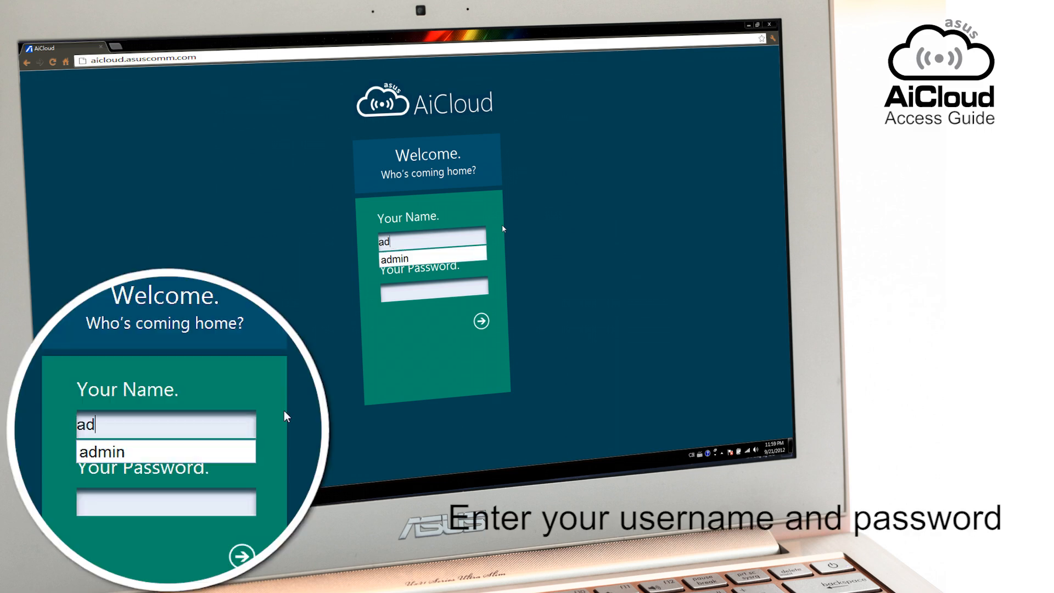
{"action": "left_click", "coordinate": [431, 258]}
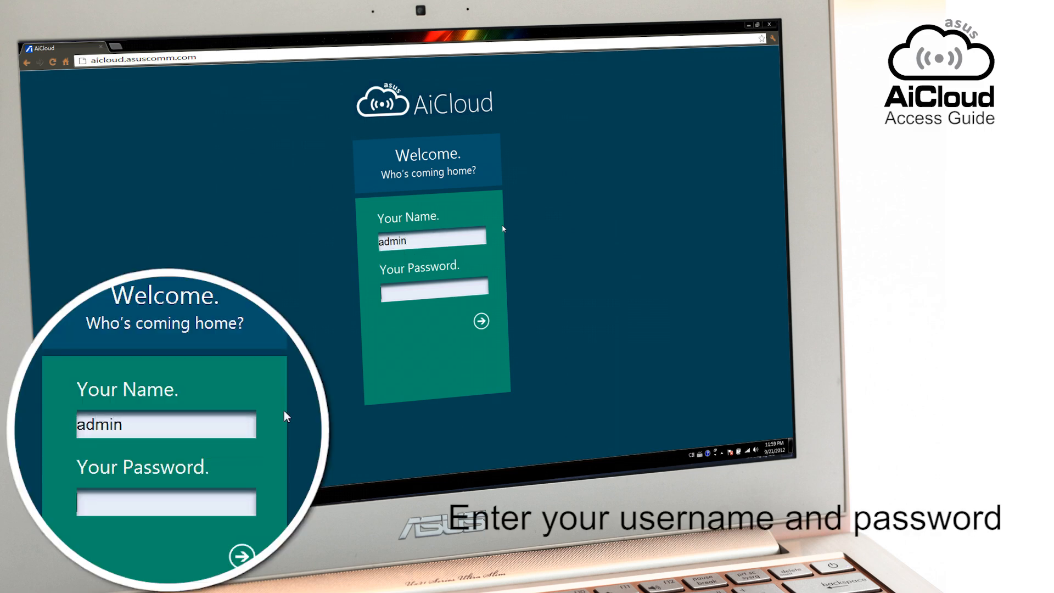
{"action": "mouse_move", "coordinate": [495, 283]}
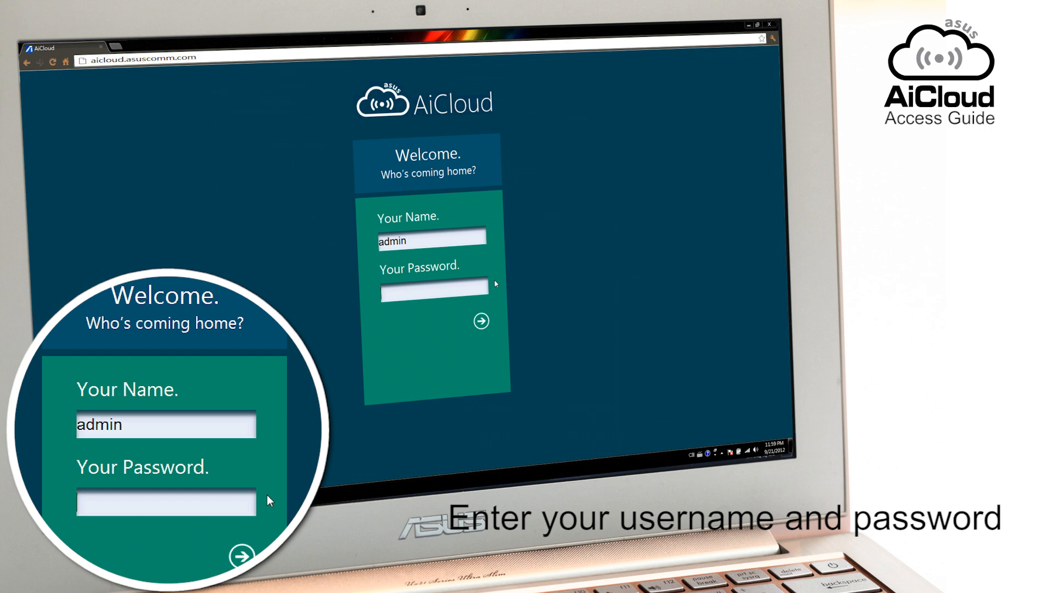
{"action": "type", "text": "••"}
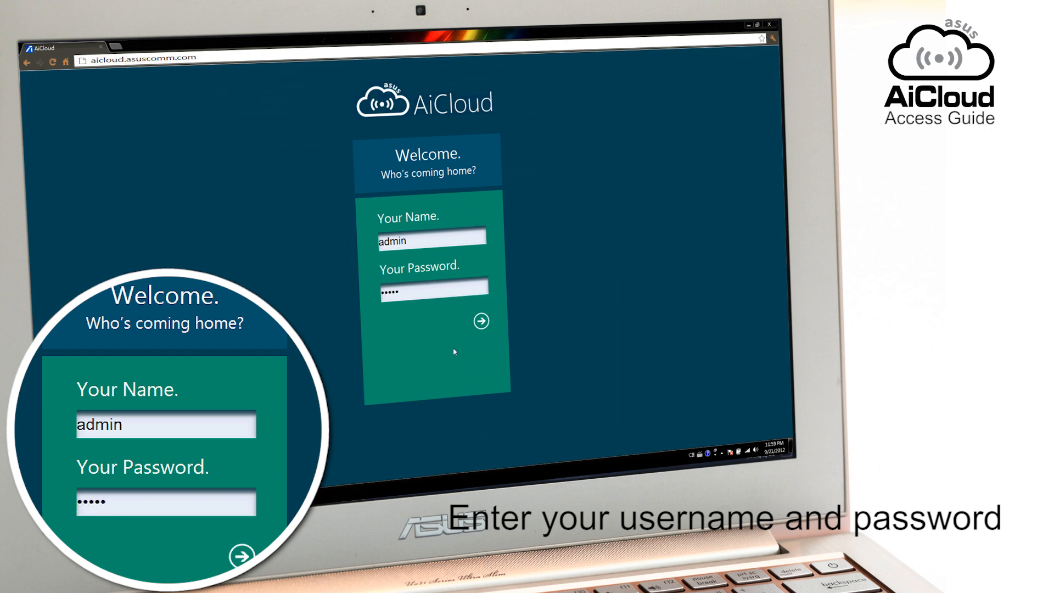
{"action": "left_click", "coordinate": [481, 321]}
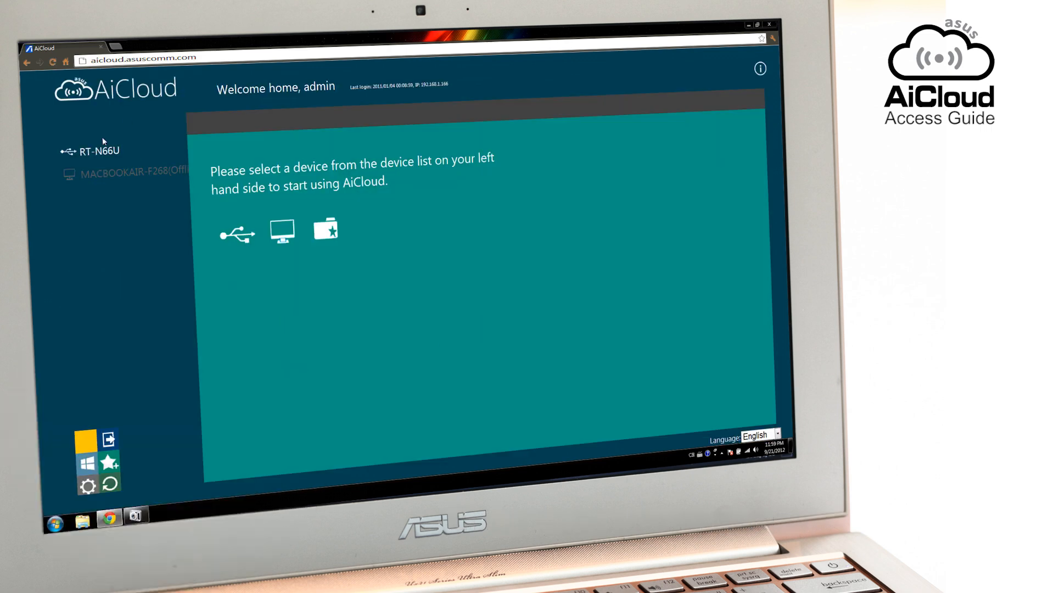
Select the RT-N66U router in the device list to show its CLOUD_DISK folder
{"action": "left_click", "coordinate": [100, 151]}
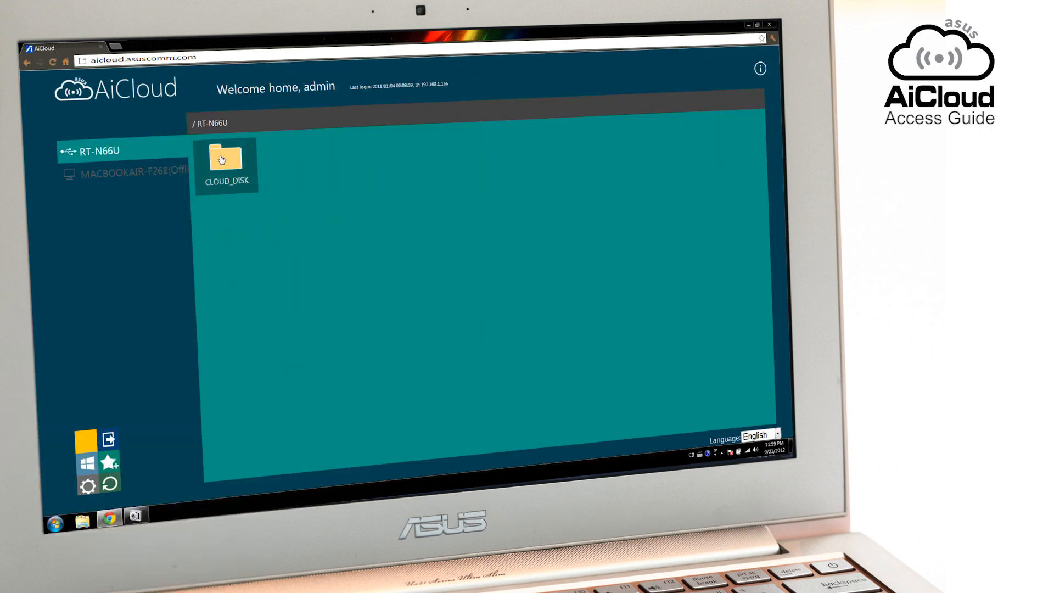